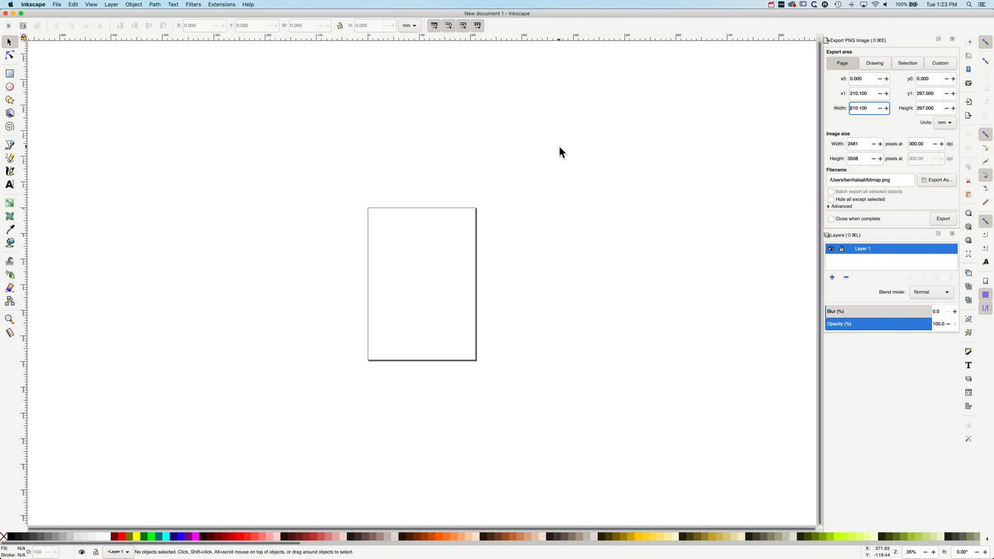
pyautogui.moveTo(435, 248)
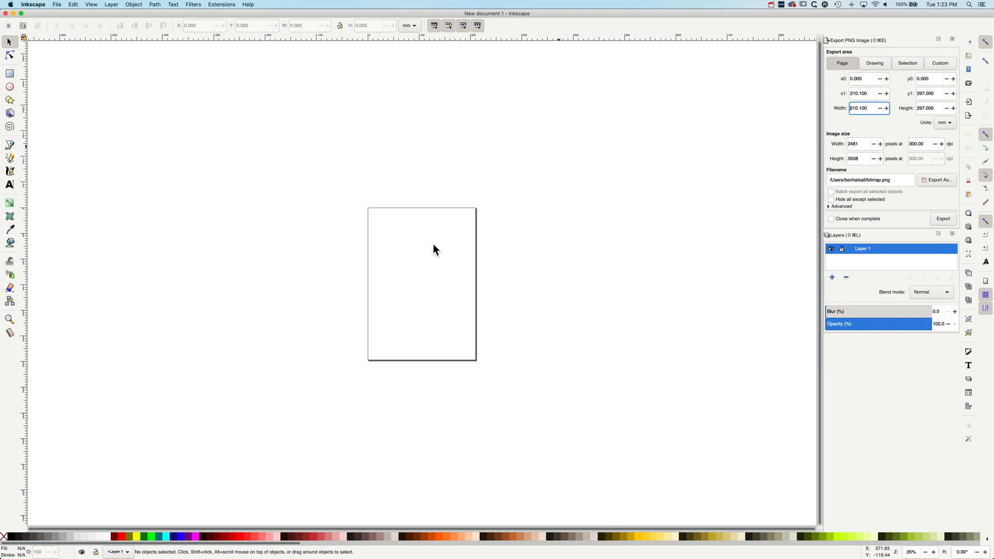
pyautogui.moveTo(417, 241)
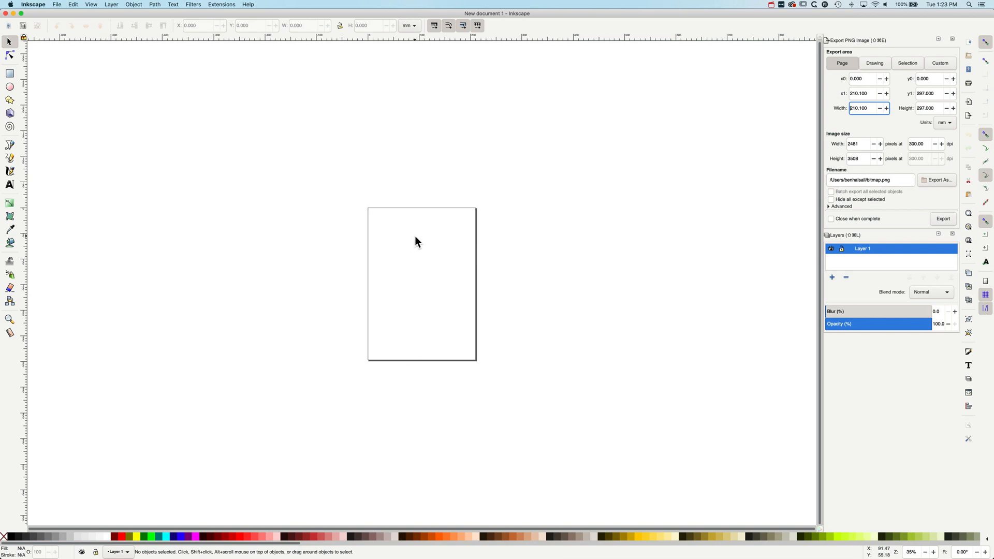
pyautogui.moveTo(269, 176)
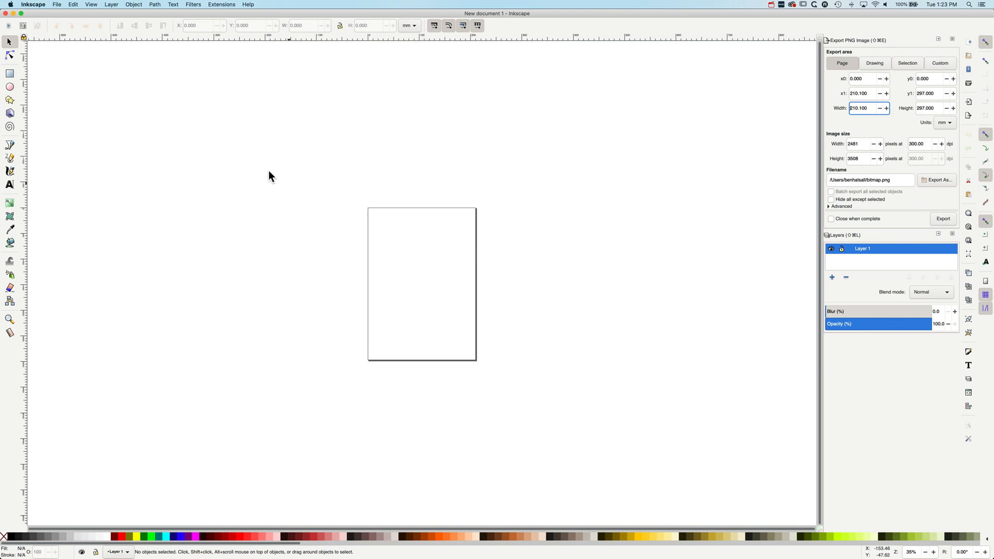
# Bring up Document Properties from the File menu, showing the A4 210 × 297 mm page
pyautogui.click(56, 4)
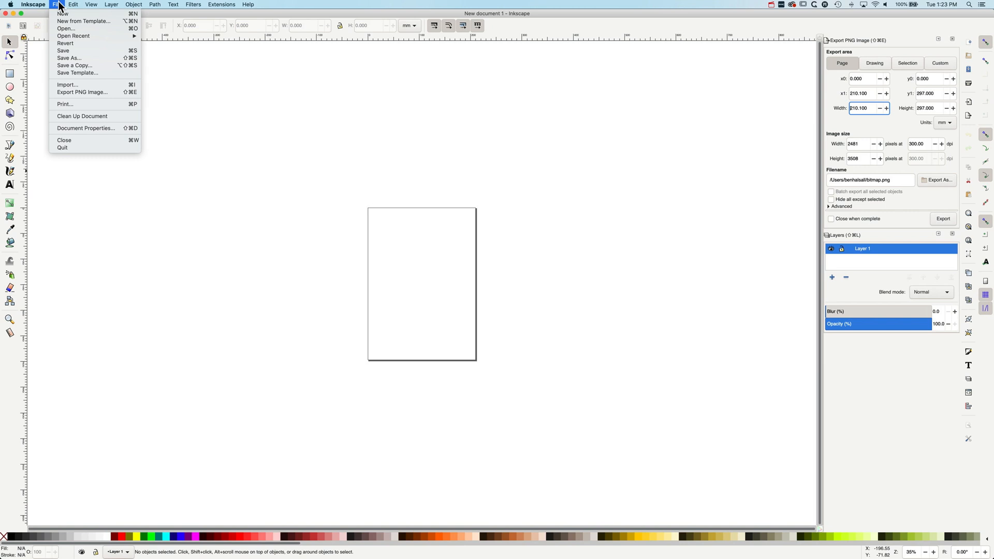
pyautogui.moveTo(87, 128)
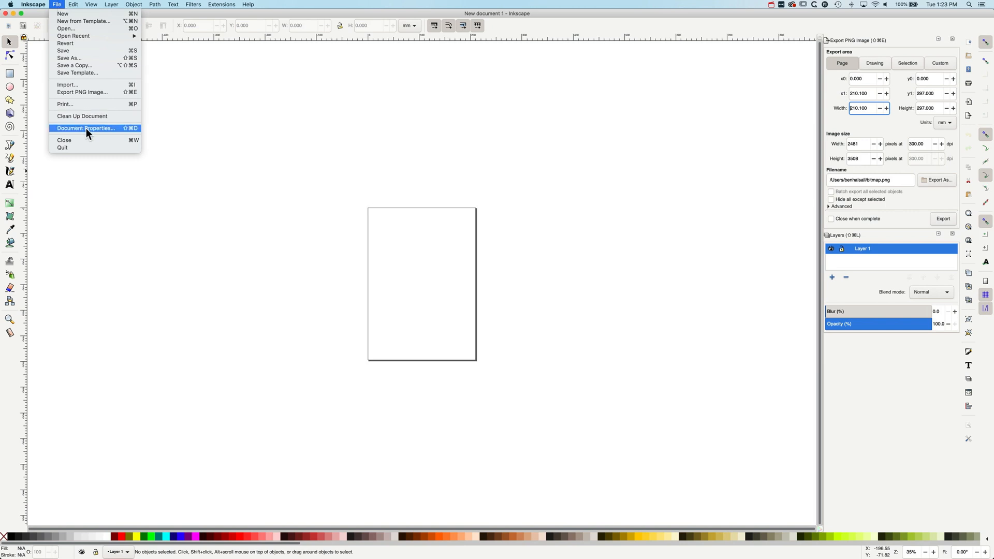
pyautogui.click(86, 129)
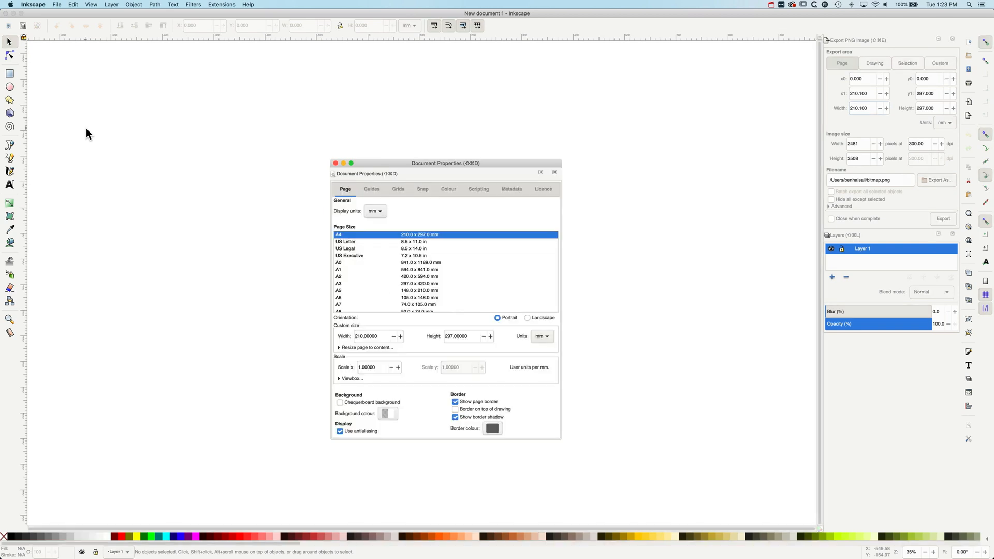
pyautogui.moveTo(363, 177)
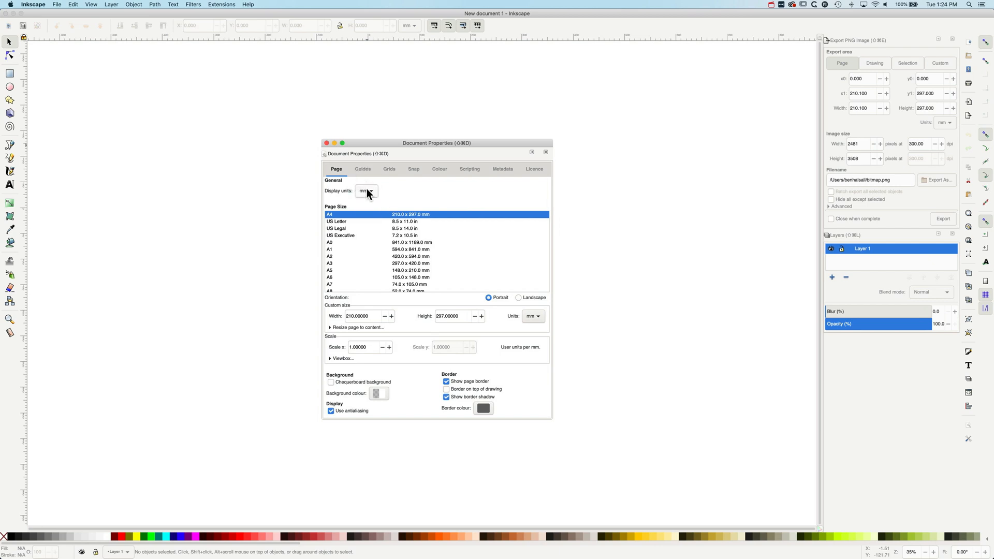
# Set the display units to 'in', giving a 25.4 units-per-inch scale
pyautogui.click(366, 190)
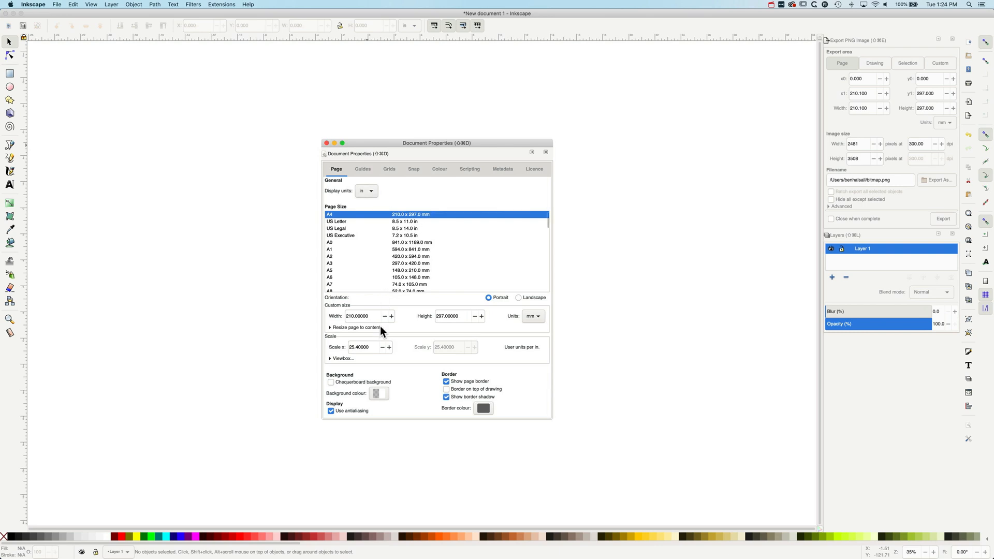
pyautogui.moveTo(379, 317)
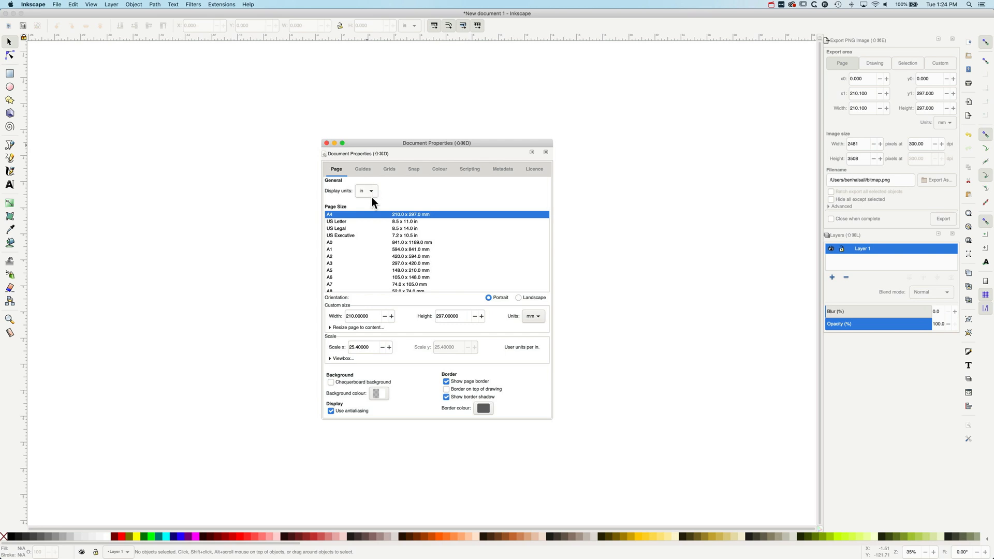
pyautogui.scroll(-3)
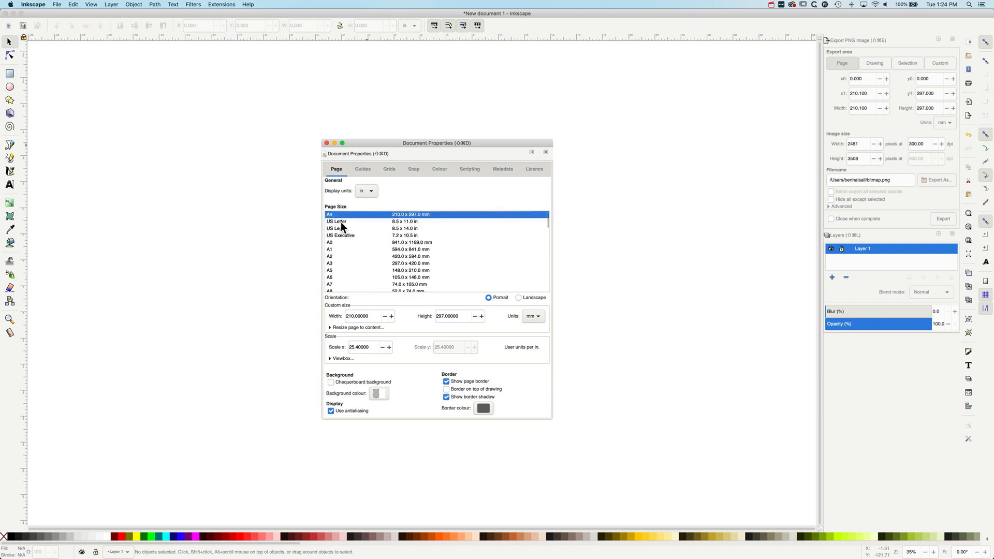
pyautogui.moveTo(338, 242)
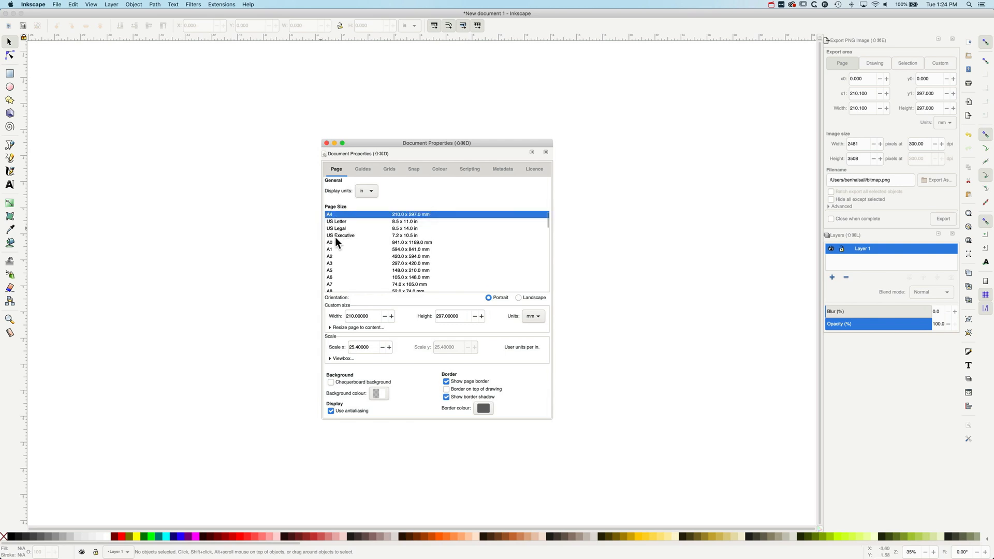
pyautogui.moveTo(367, 310)
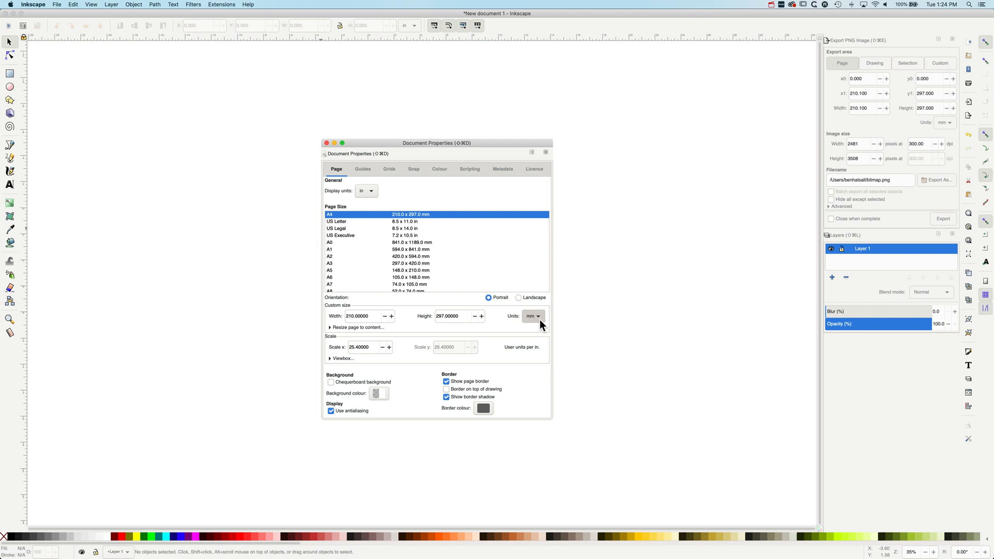
# Set the custom page size units to inches with width 11 and height 17
pyautogui.click(533, 315)
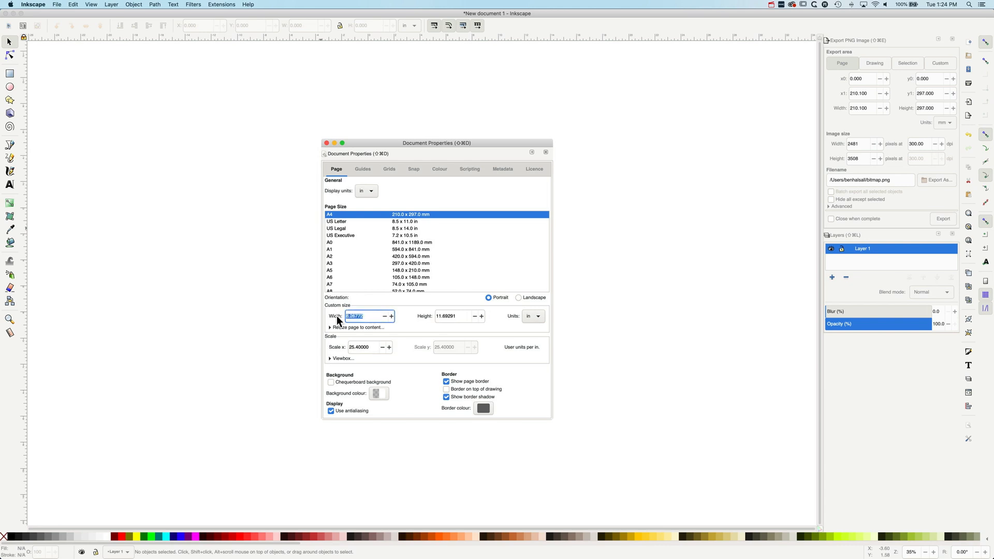
pyautogui.write('11.00000')
pyautogui.click(453, 315)
pyautogui.write('17.00000')
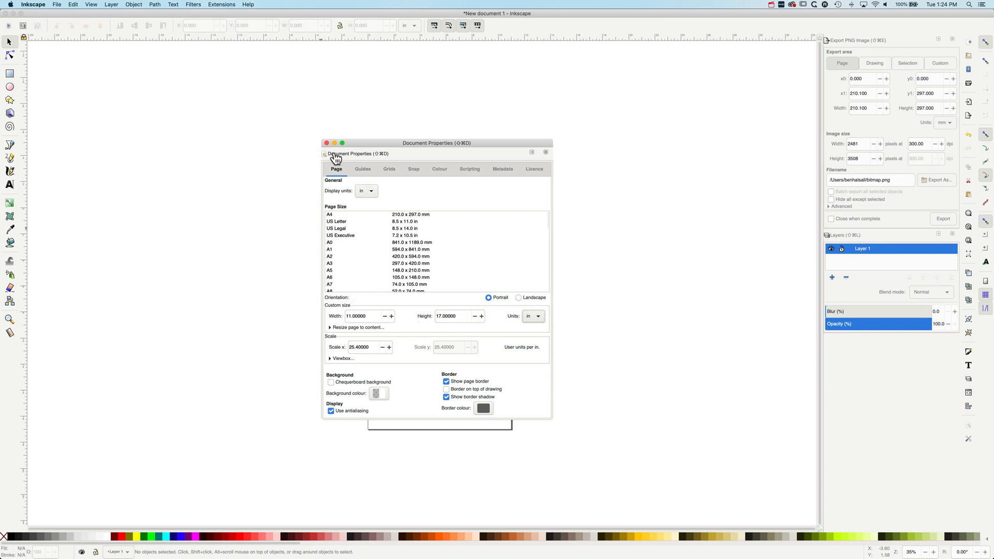
# Close Document Properties, leaving the 11 × 17 inch portrait page on the canvas
pyautogui.click(325, 143)
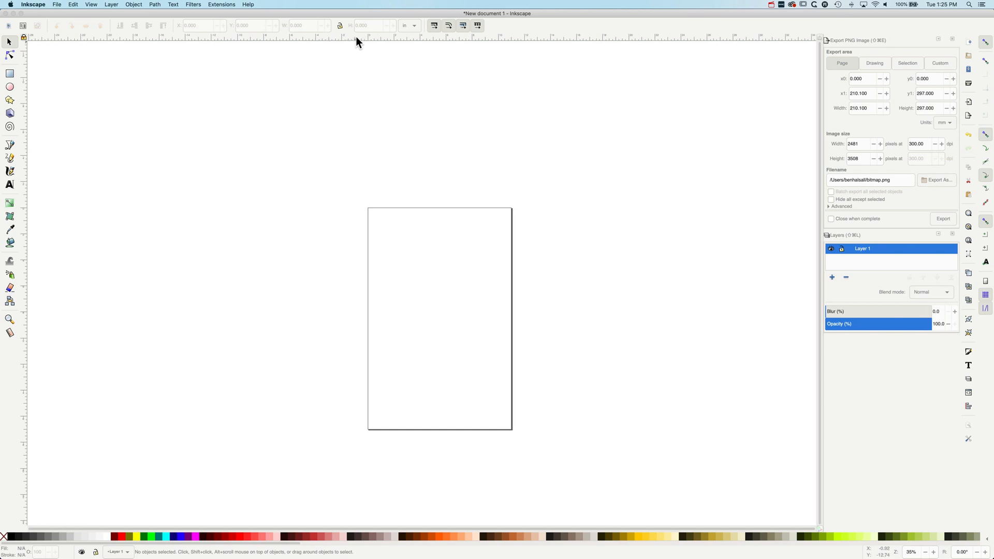
pyautogui.moveTo(367, 44)
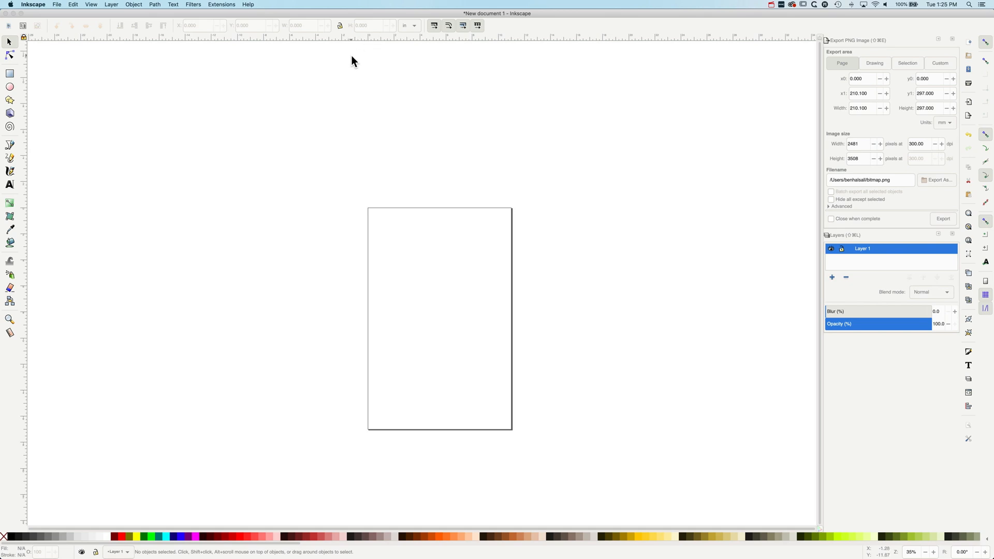
pyautogui.moveTo(97, 7)
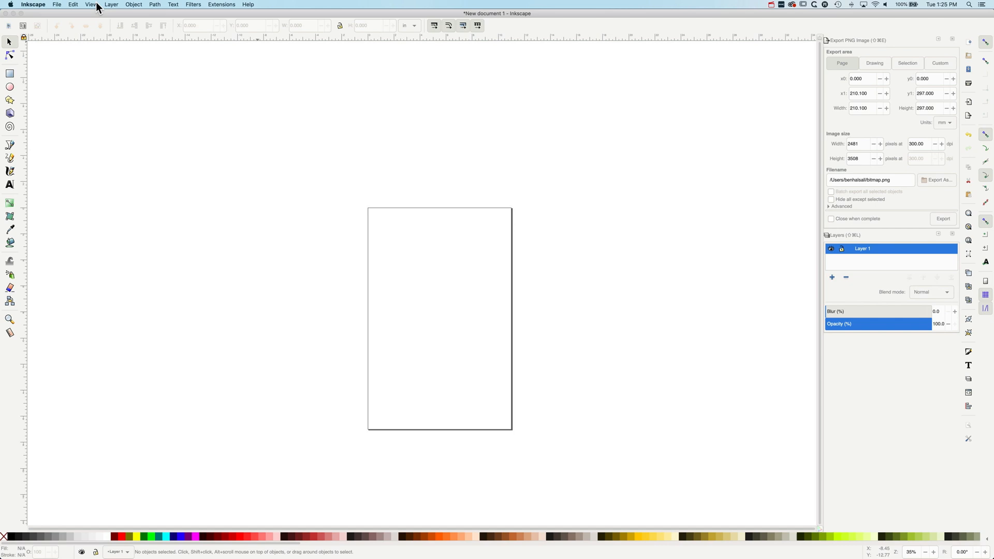
# Fit the whole 11 × 17 inch page in the window via the View menu
pyautogui.click(90, 4)
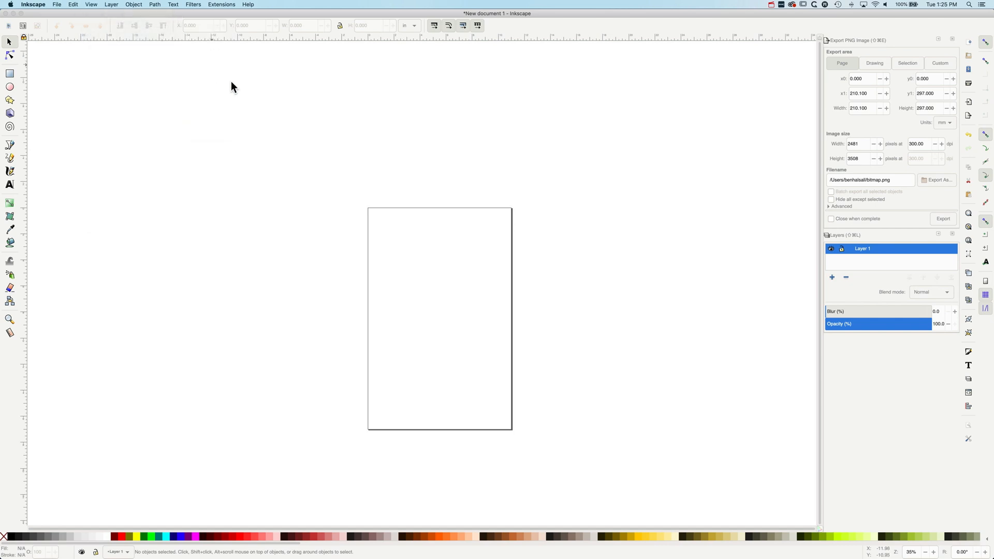
pyautogui.moveTo(447, 316)
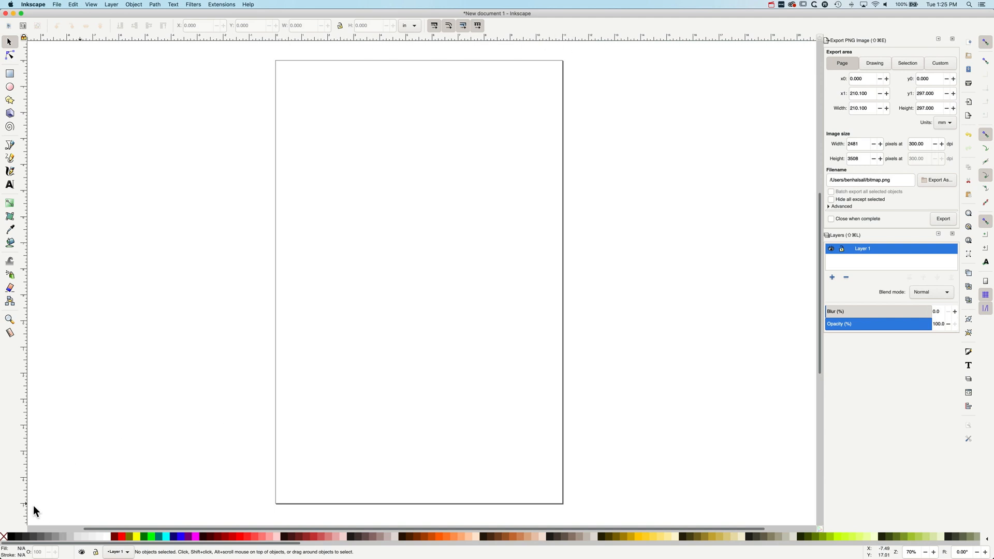
pyautogui.moveTo(30, 511)
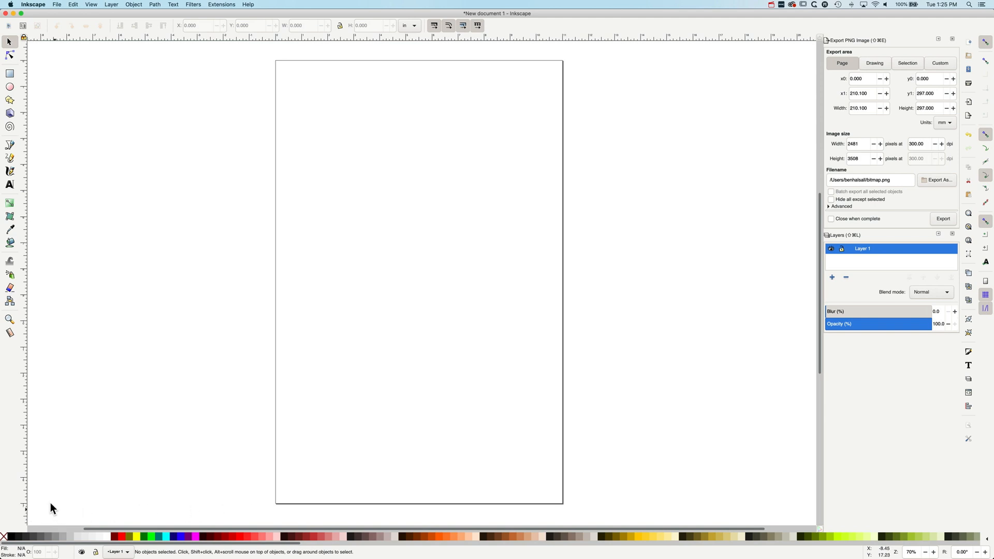
pyautogui.moveTo(281, 508)
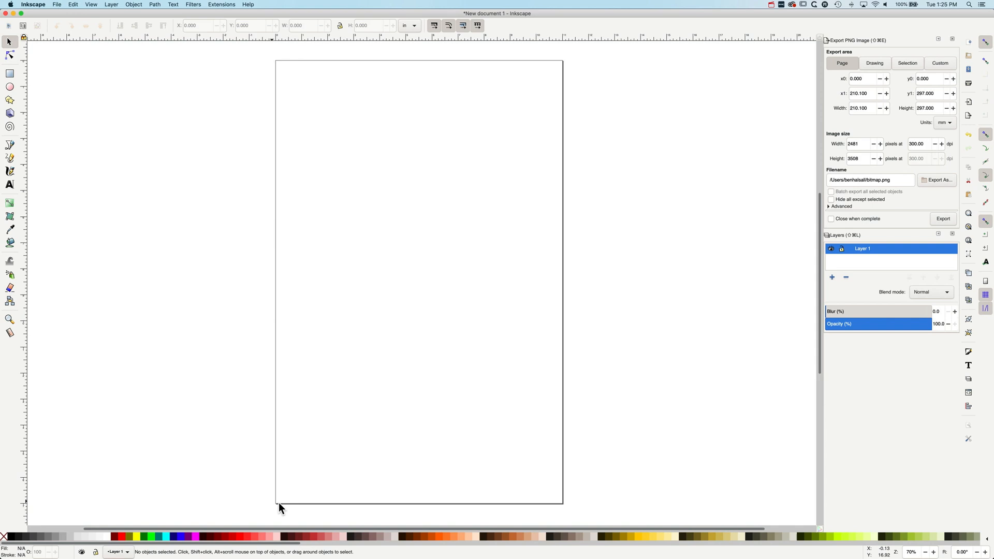
pyautogui.moveTo(280, 507)
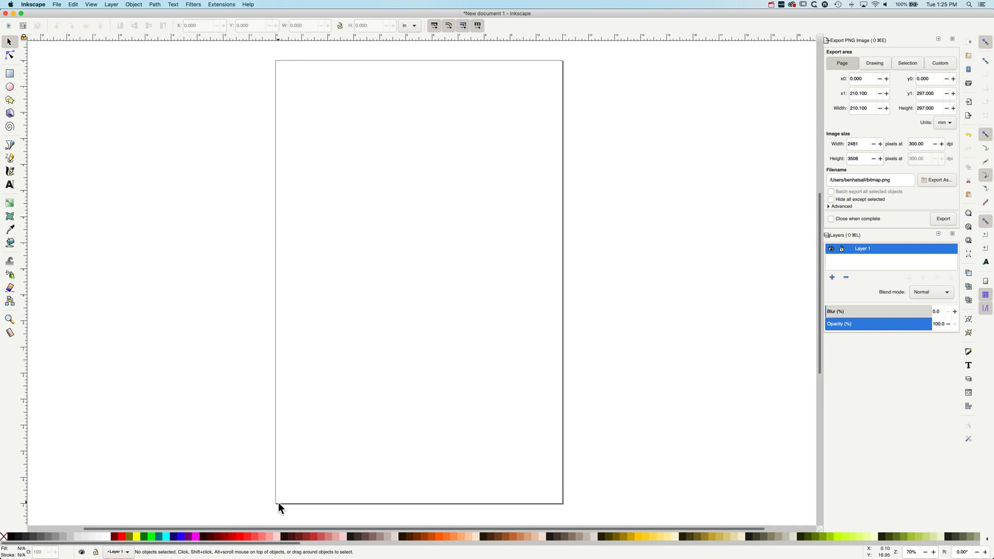